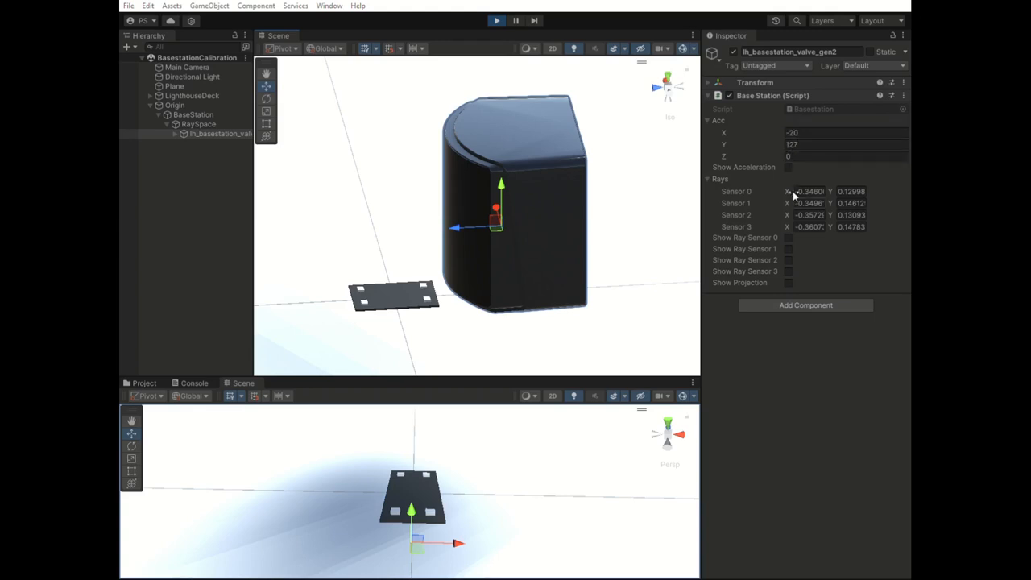
pyautogui.moveTo(410, 223)
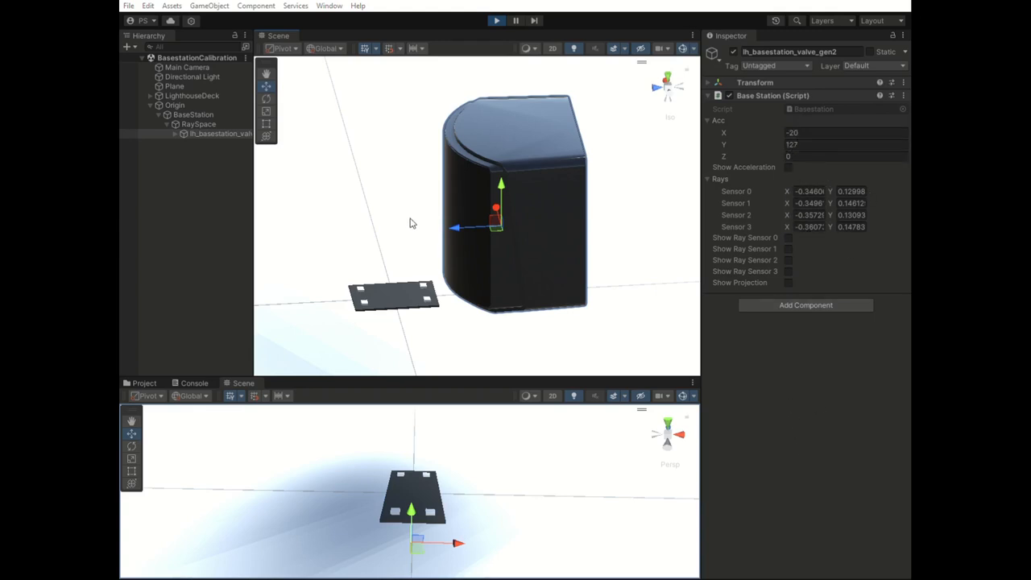
pyautogui.moveTo(509, 157)
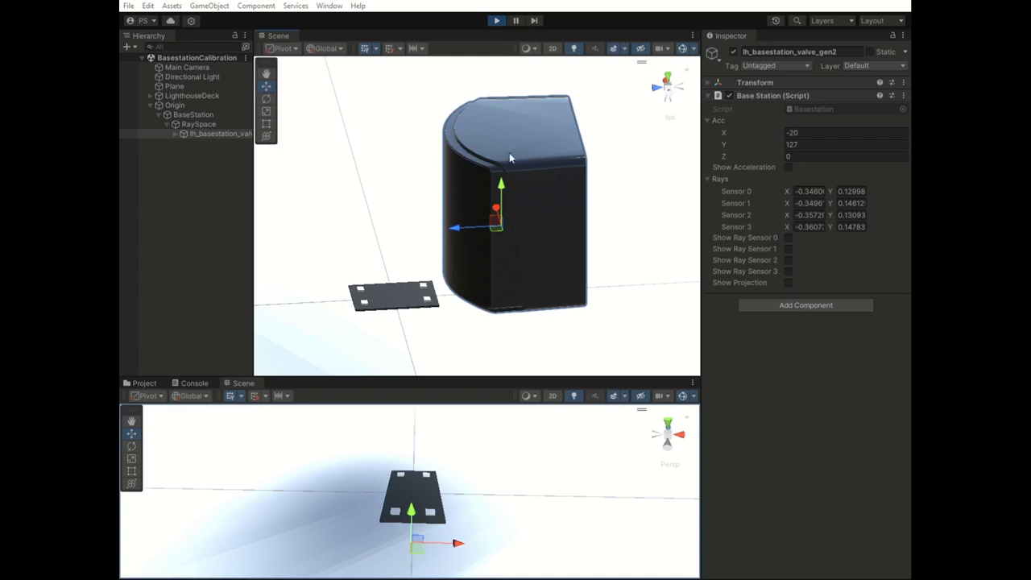
pyautogui.moveTo(555, 160)
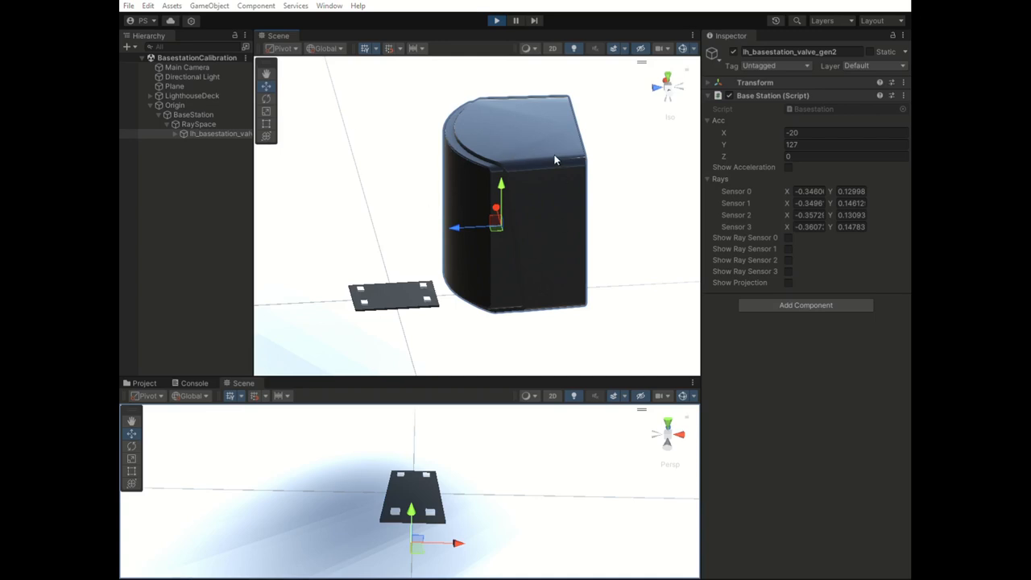
pyautogui.moveTo(365, 283)
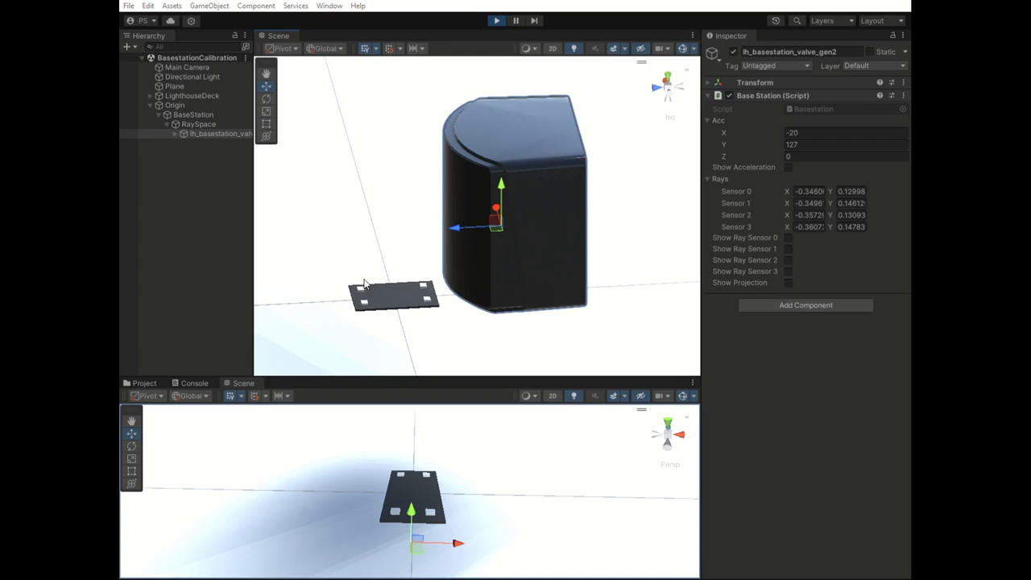
pyautogui.moveTo(395, 291)
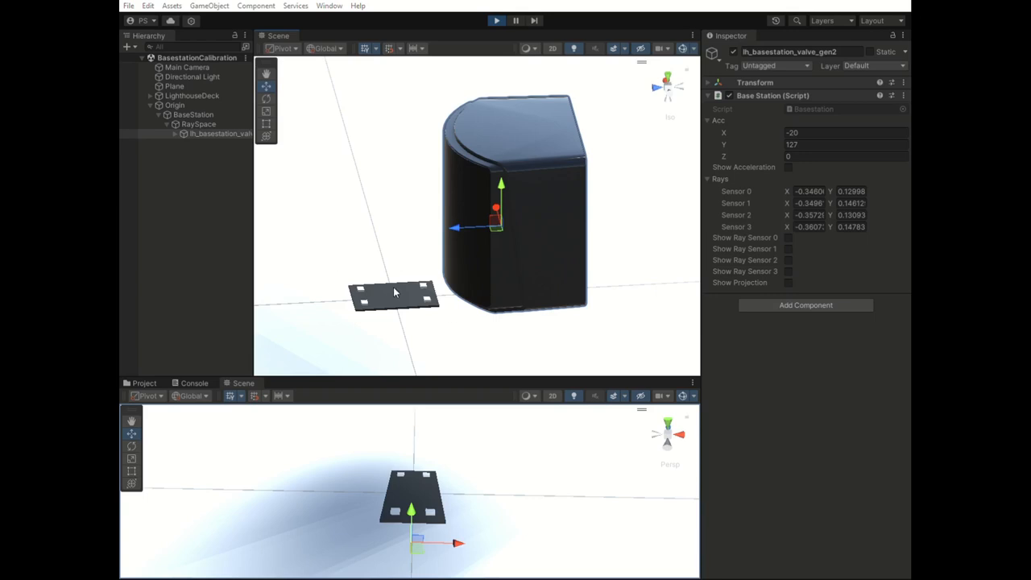
pyautogui.moveTo(384, 191)
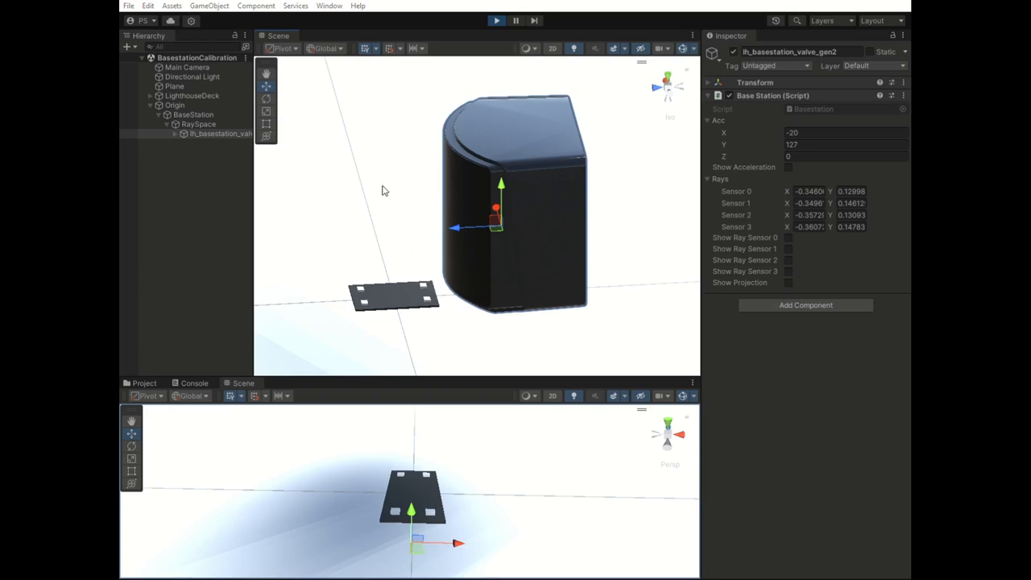
pyautogui.moveTo(699, 176)
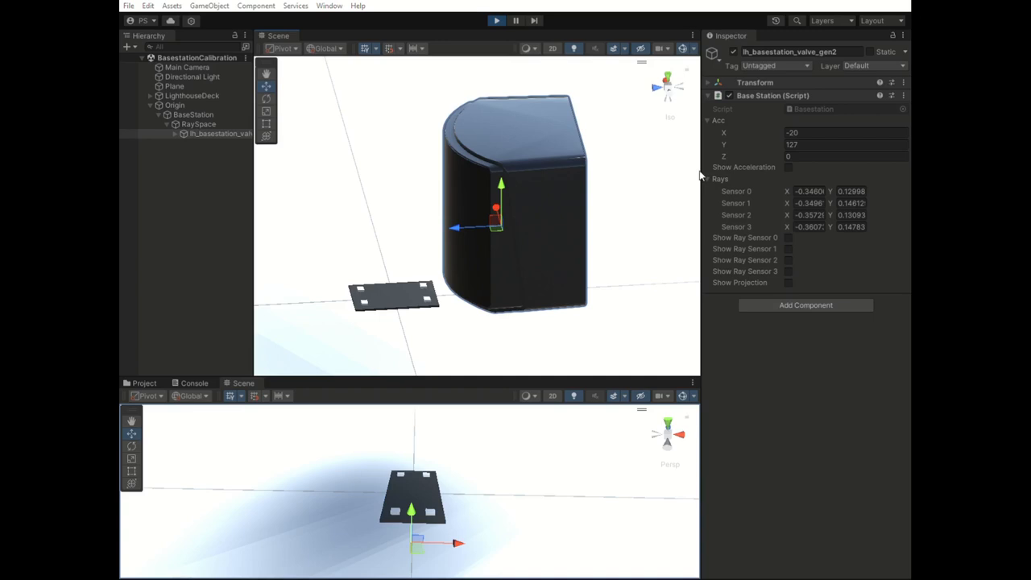
pyautogui.moveTo(505, 203)
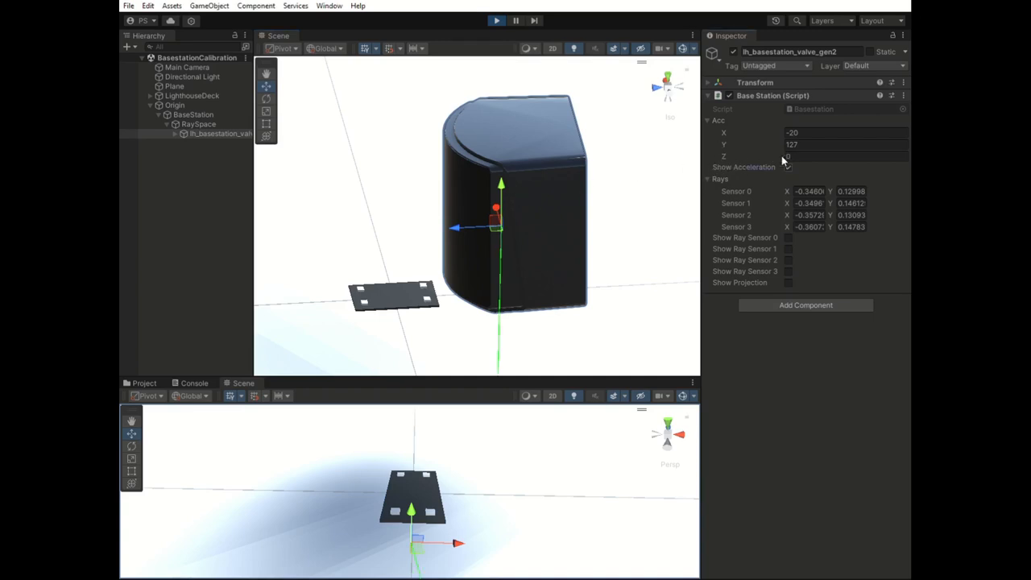
# Enable Show Acceleration on the Base Station script to draw the green acceleration line
pyautogui.click(788, 167)
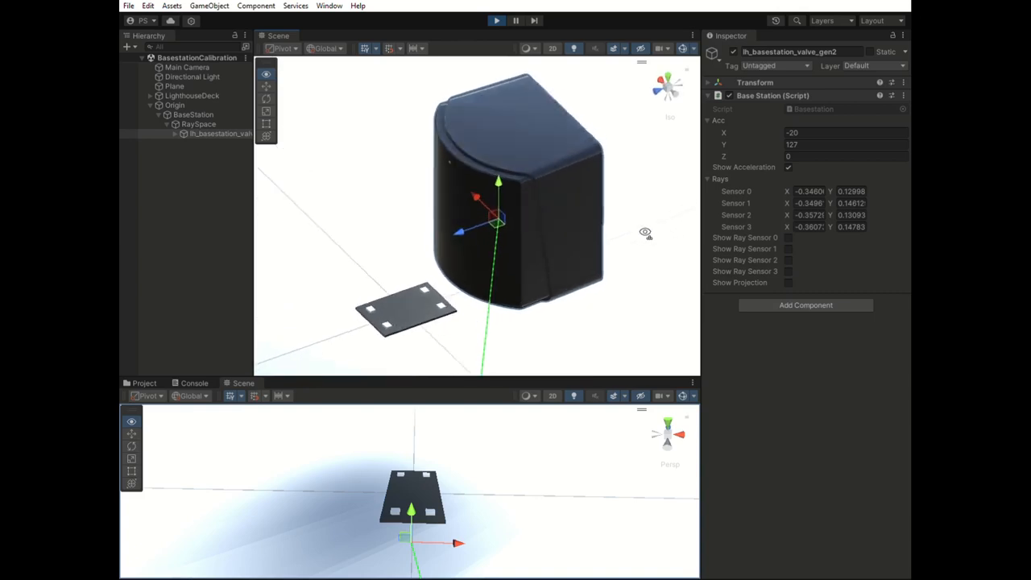